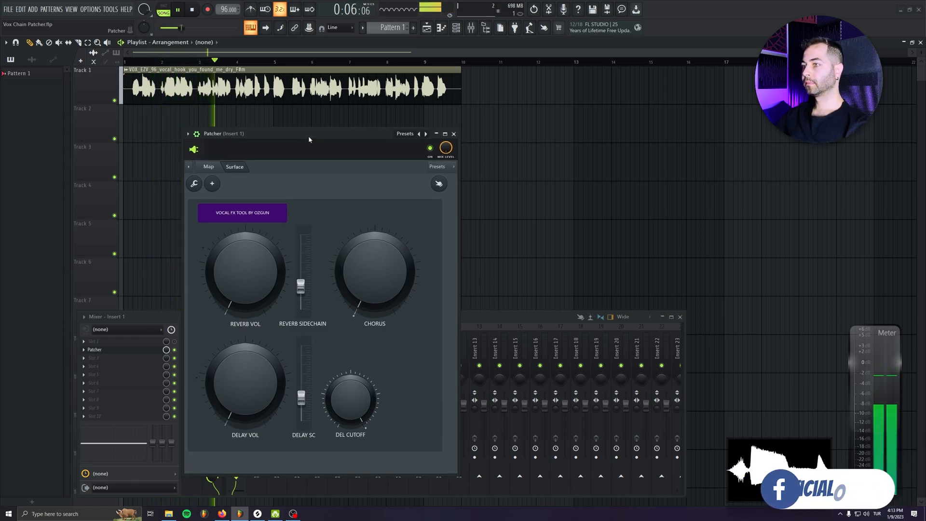
- Raise the REVERB SIDECHAIN fader from minimum to a mid setting while the vocal plays
click(190, 9)
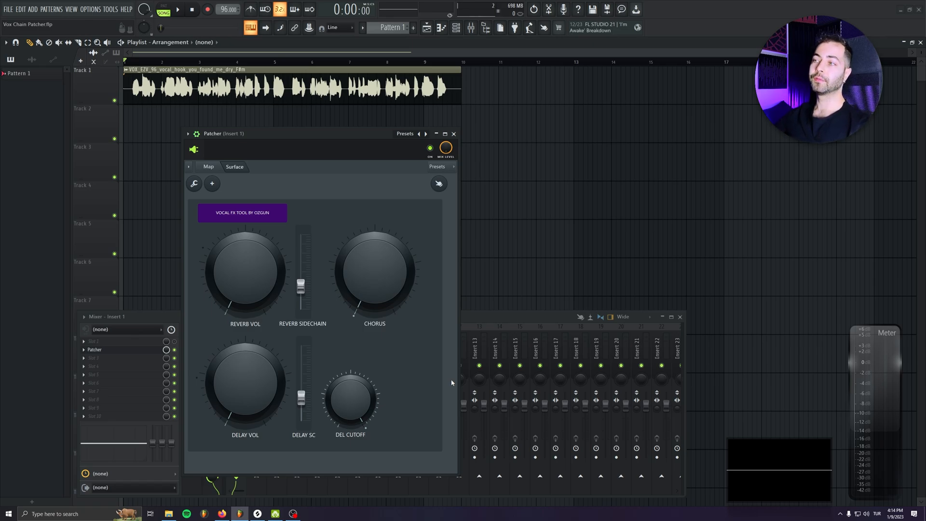
mouse_move(257, 280)
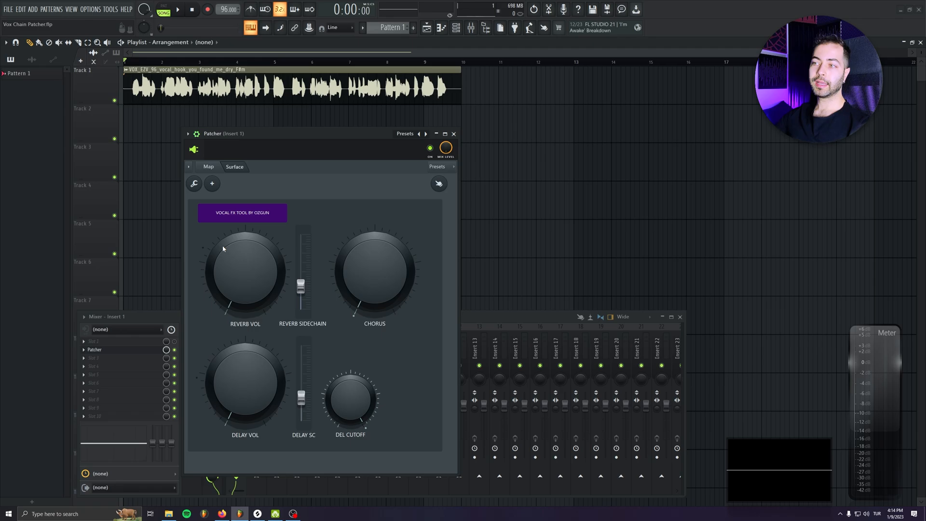
mouse_move(257, 299)
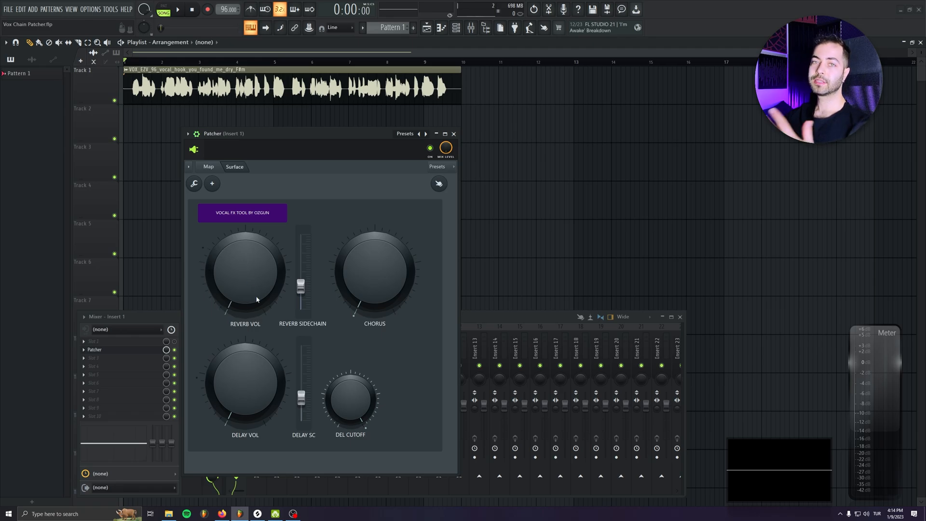
click(178, 9)
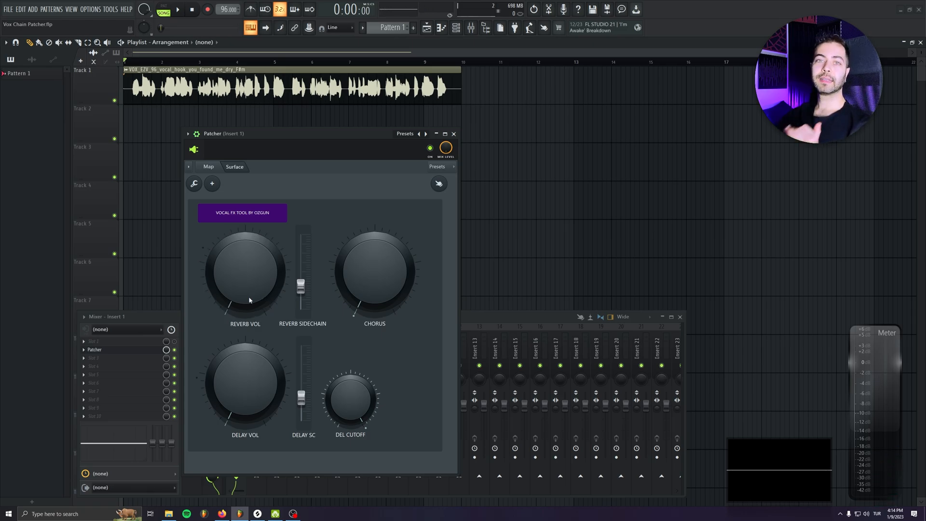
mouse_move(223, 252)
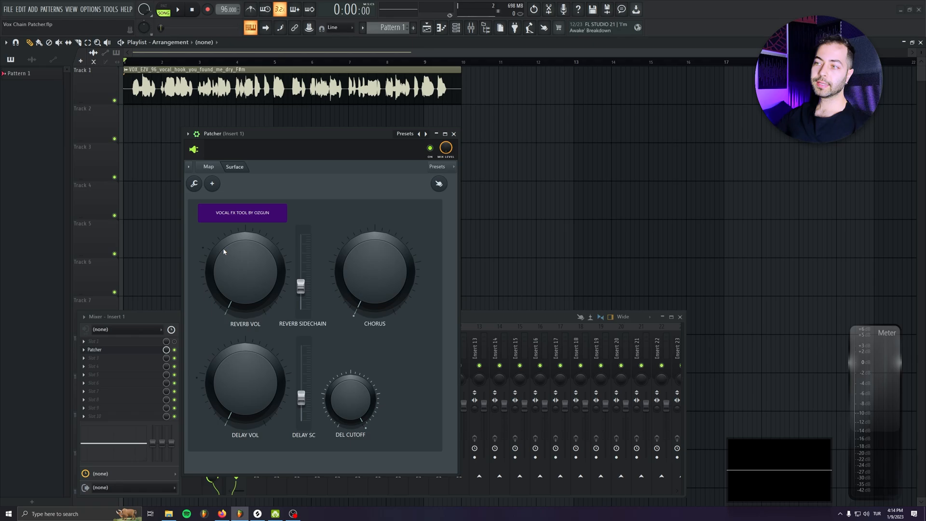
drag(302, 289, 301, 251)
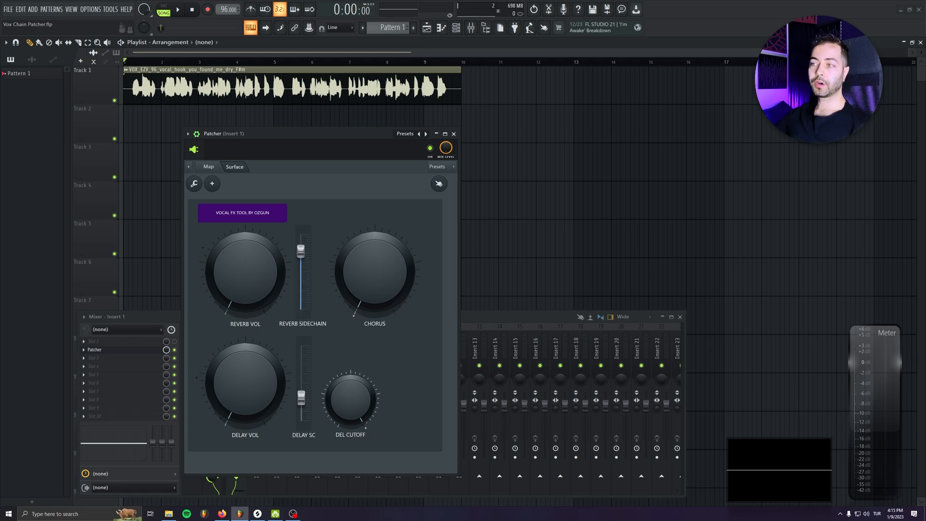
drag(302, 251, 302, 233)
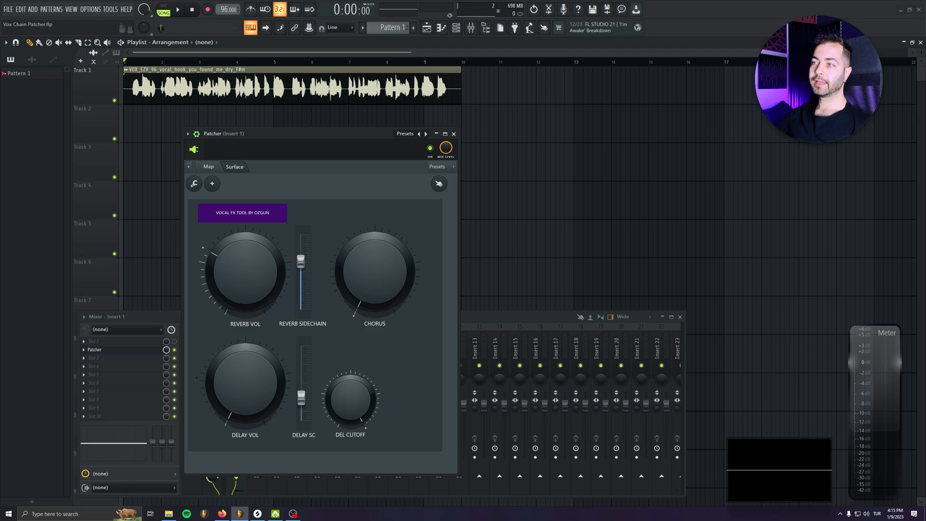
drag(301, 258, 301, 295)
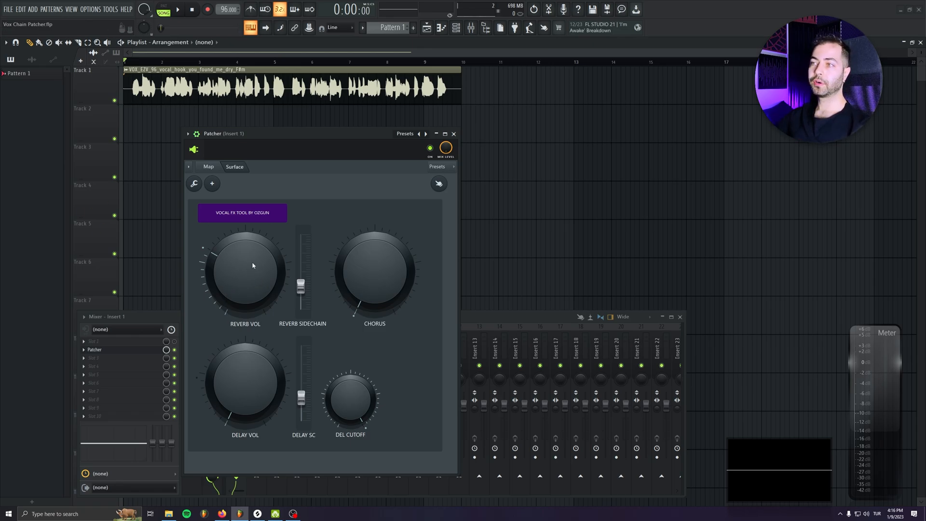
click(177, 9)
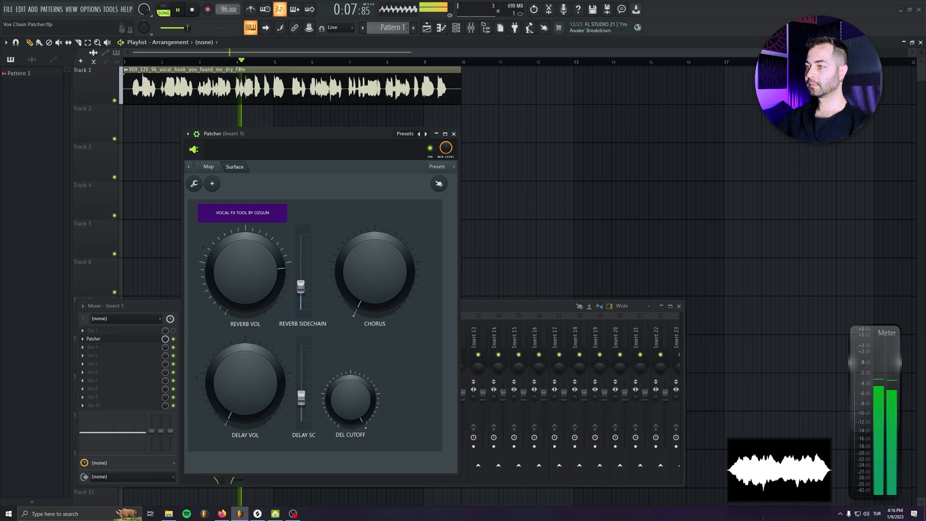
drag(301, 289, 302, 299)
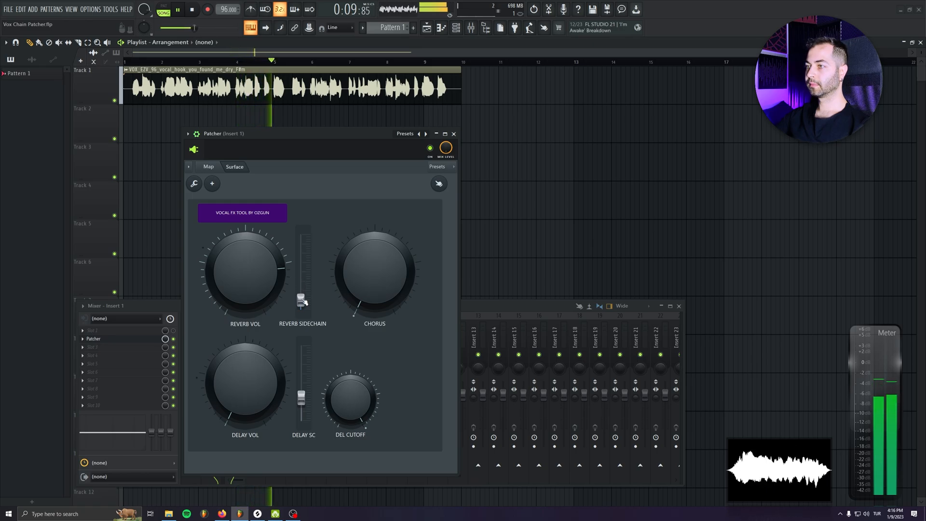
click(190, 9)
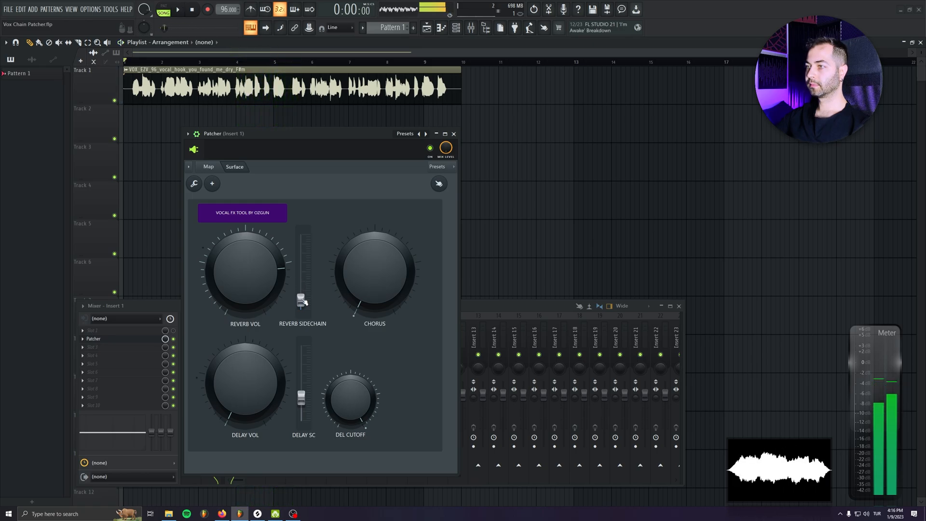
click(175, 9)
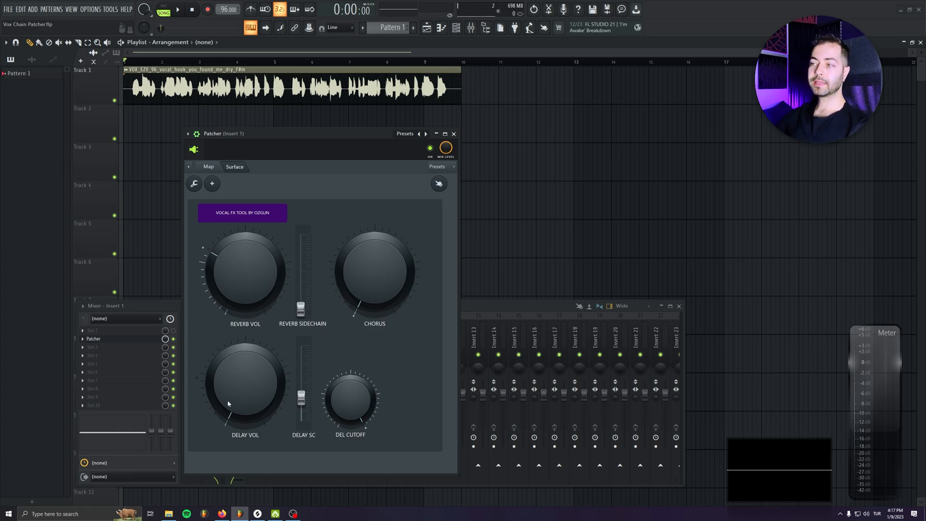
mouse_move(331, 407)
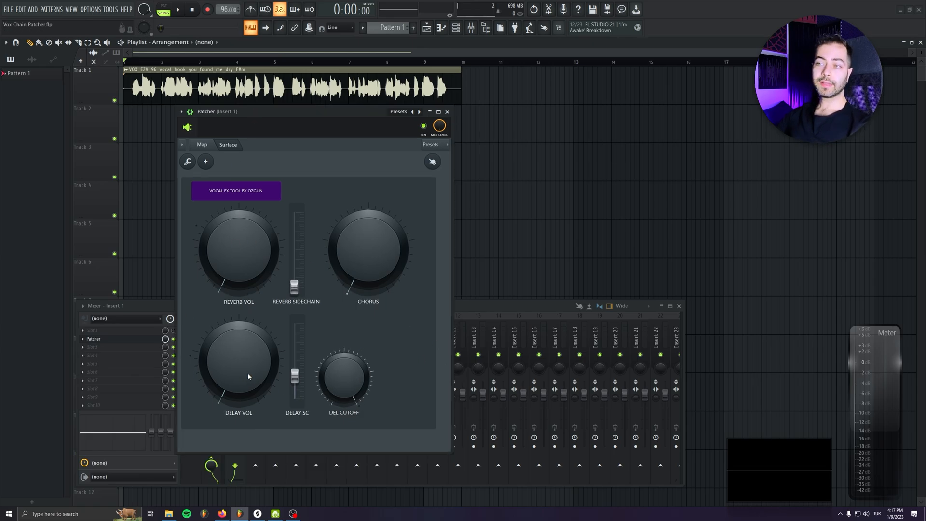
click(178, 10)
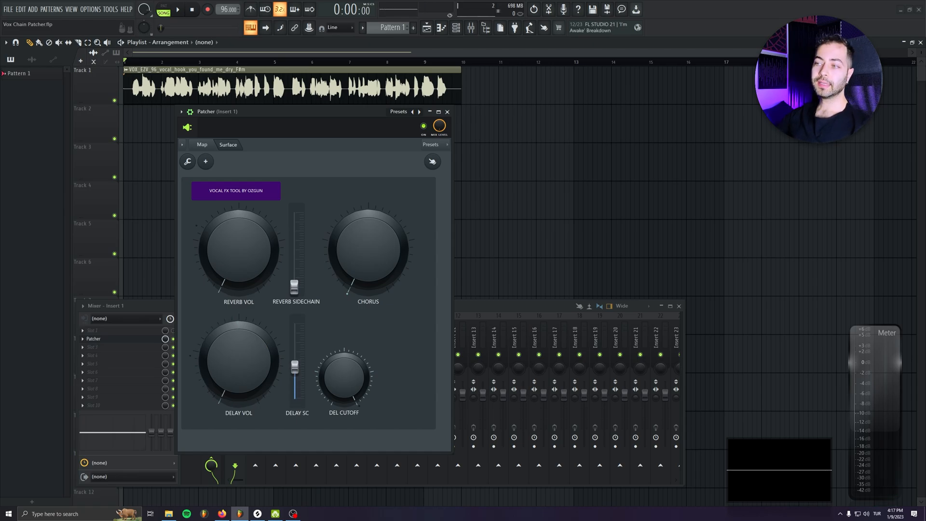
drag(295, 364, 295, 398)
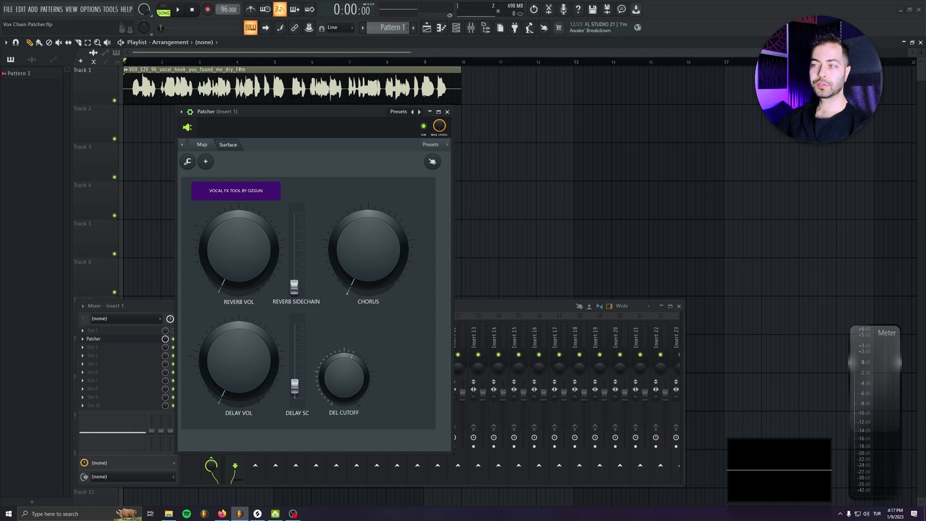
click(176, 9)
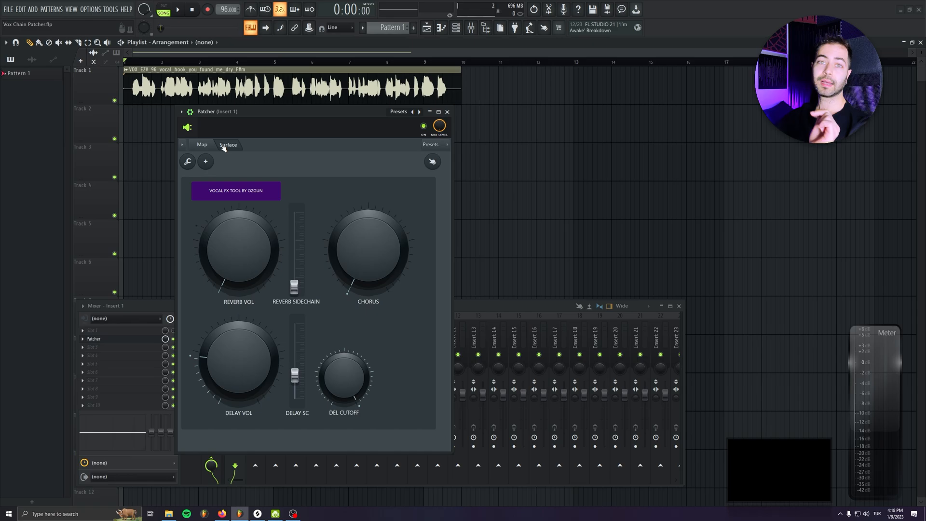
mouse_move(459, 346)
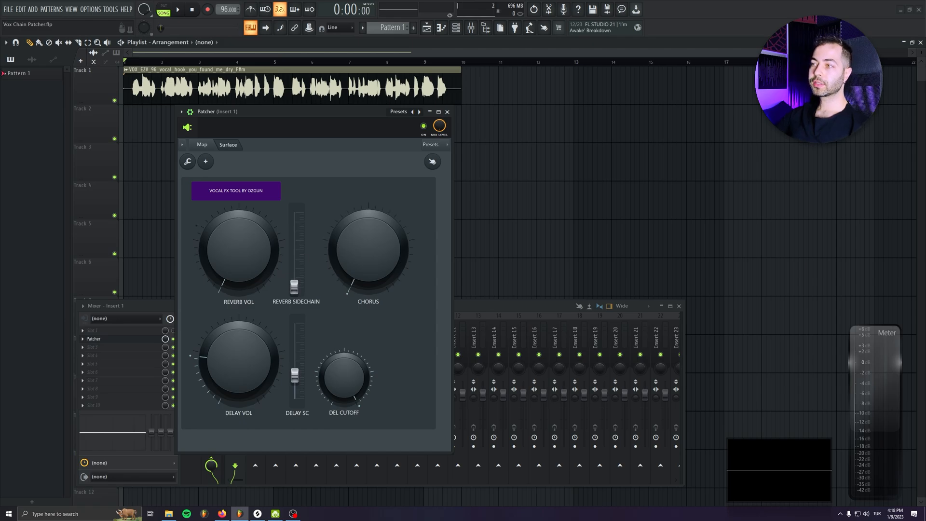
mouse_move(365, 268)
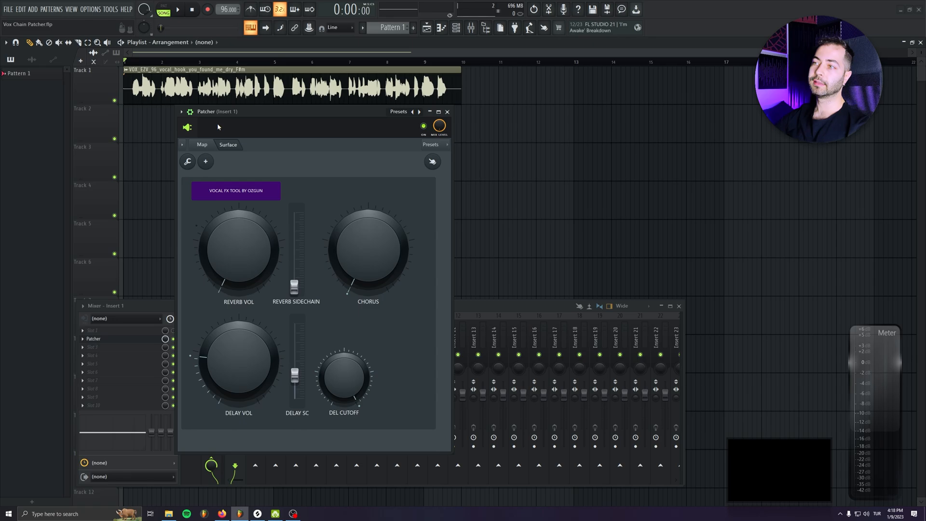
click(177, 10)
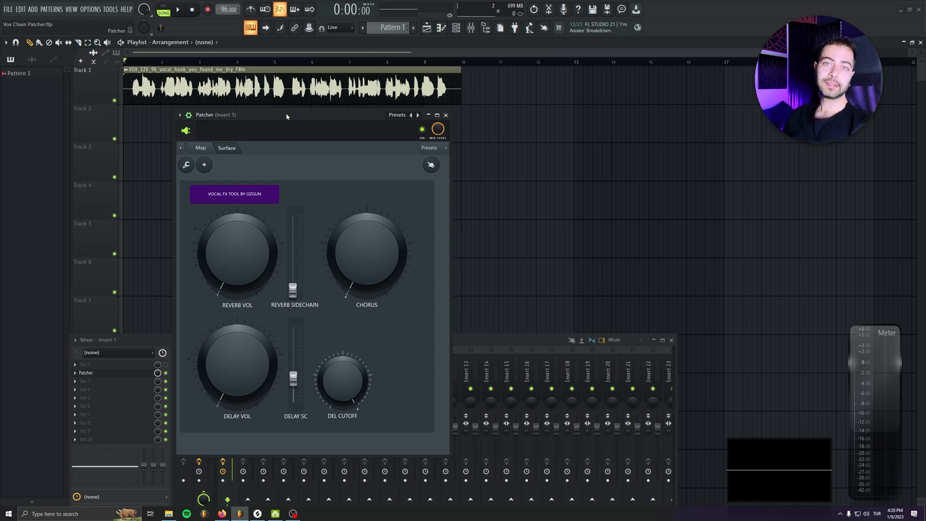
mouse_move(272, 122)
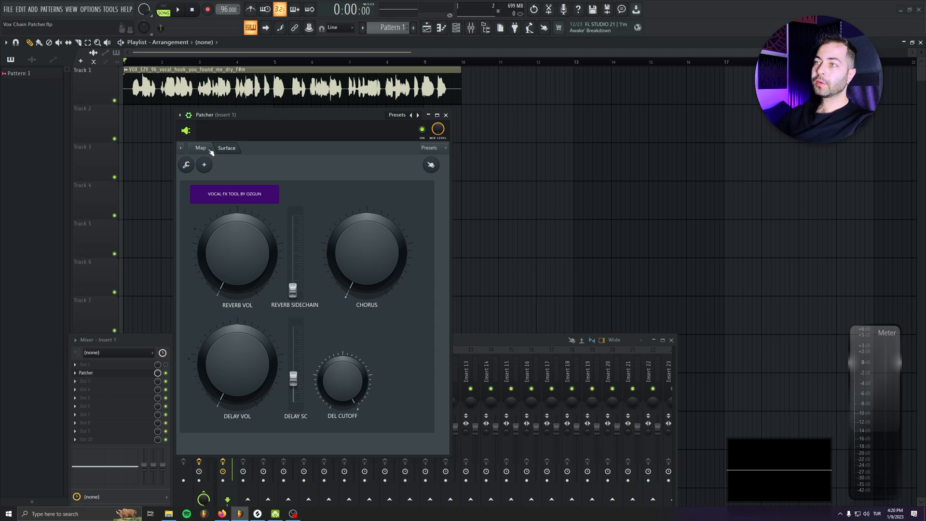
- Show the Patcher's Map view with the chorus, delay, reverb, EQ, balance and limiter wiring
click(201, 147)
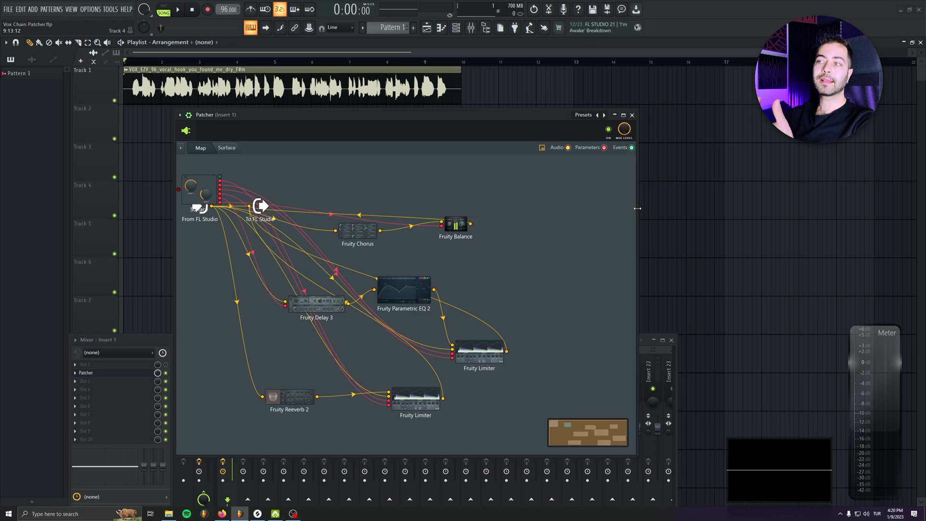
- Inspect the Fruity Delay 3 node in the map and adjust the DELAY VOL amount on the panel
drag(316, 302, 309, 319)
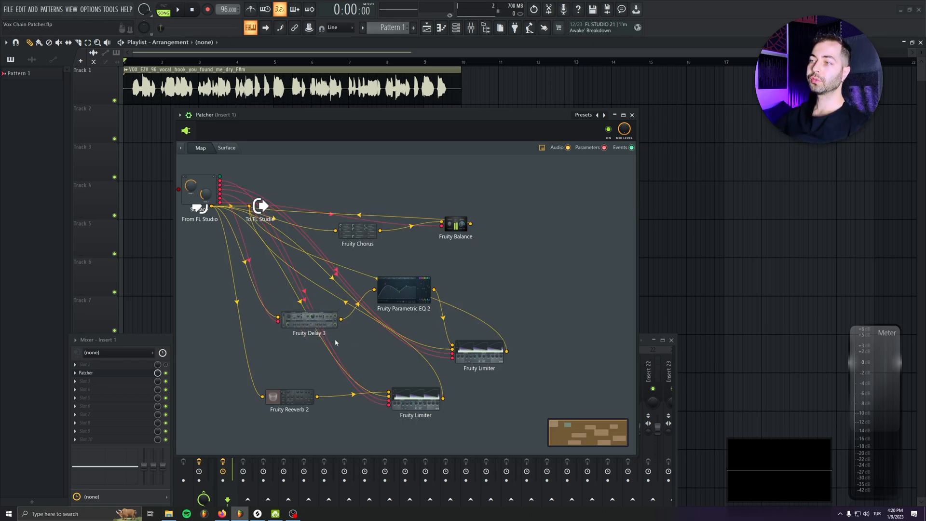
double_click(309, 319)
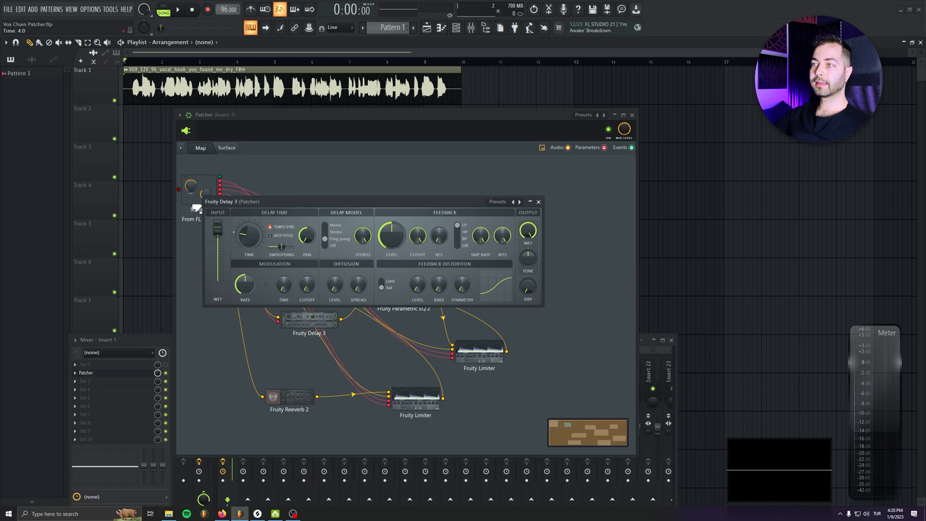
click(226, 148)
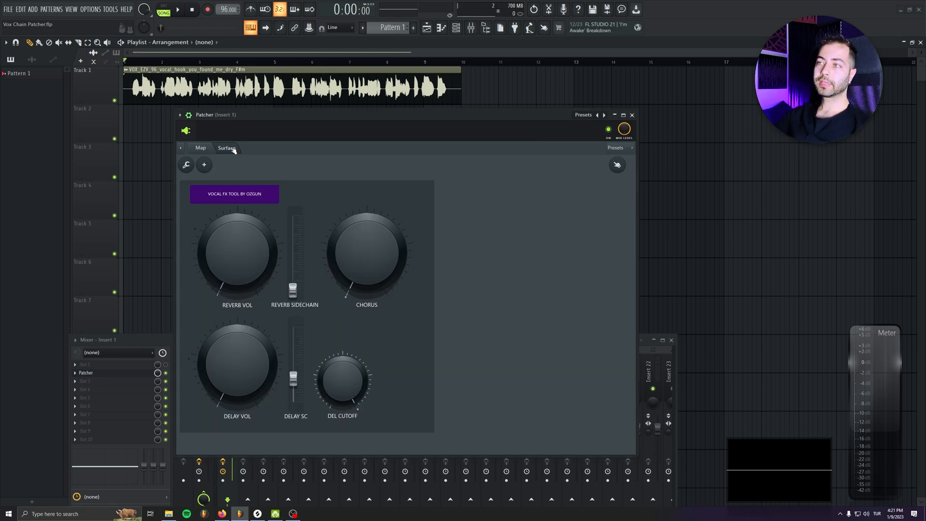
drag(236, 364, 241, 367)
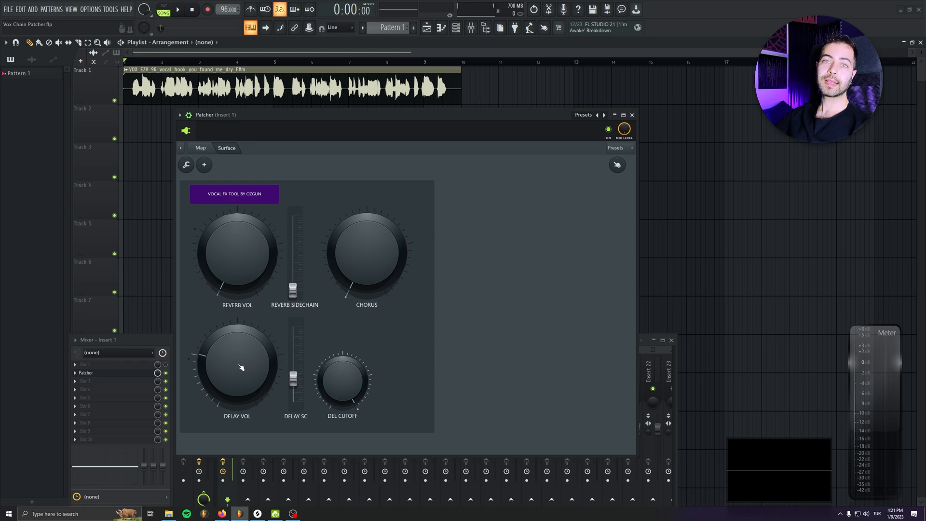
click(176, 10)
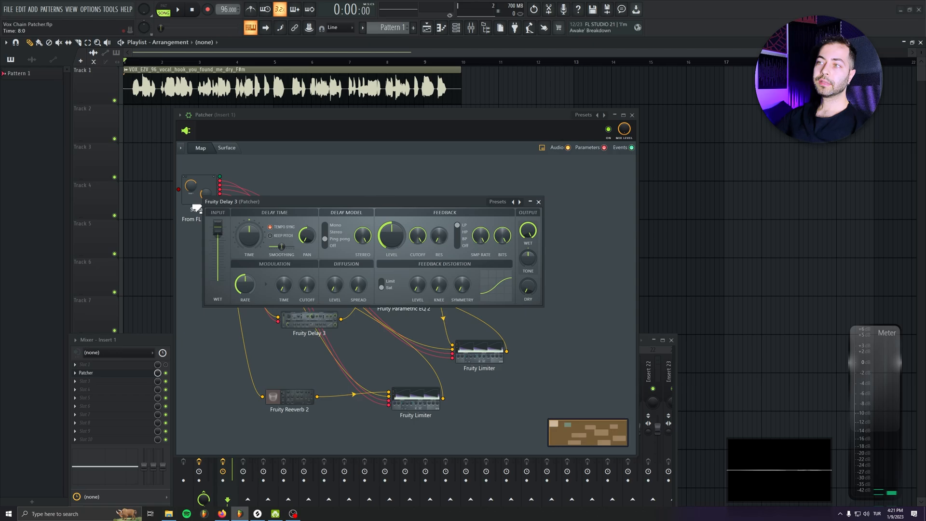
- While the vocal plays, set Fruity Delay 3 to Stereo with feedback about 62%, then close it
click(177, 10)
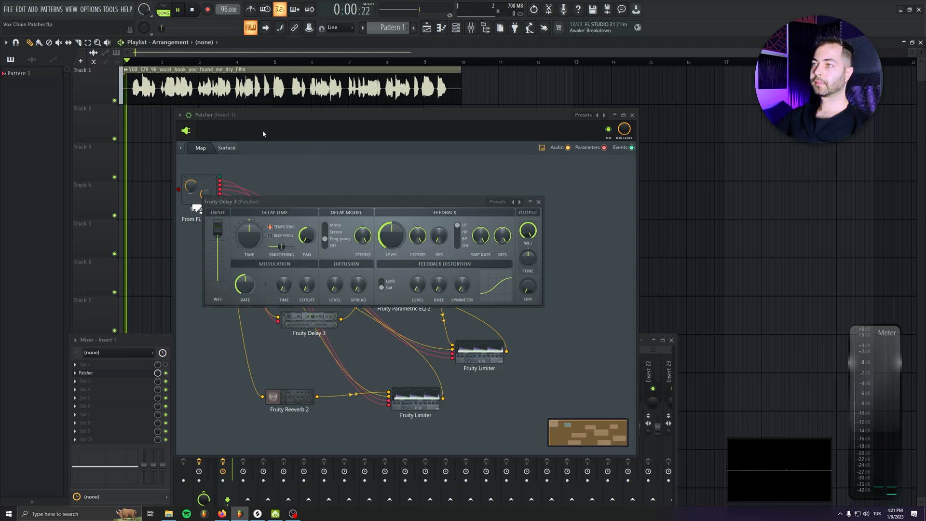
click(226, 148)
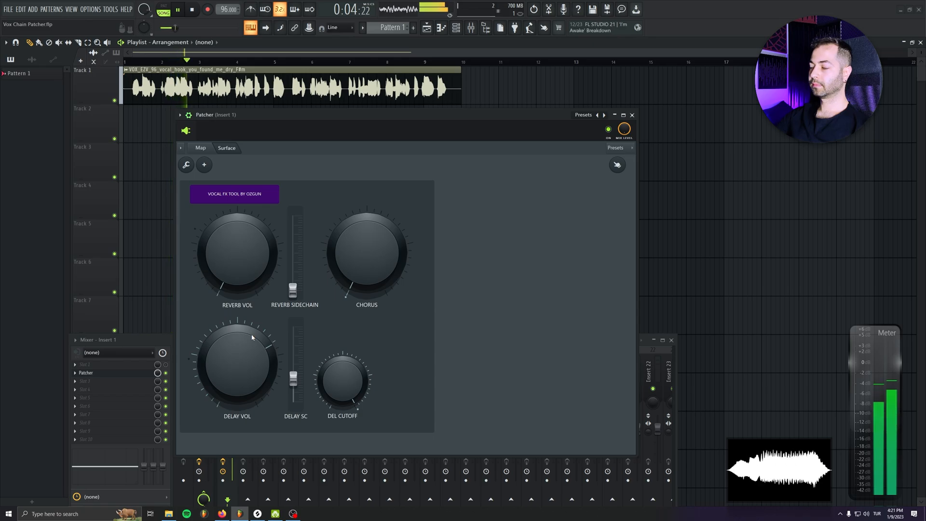
click(200, 147)
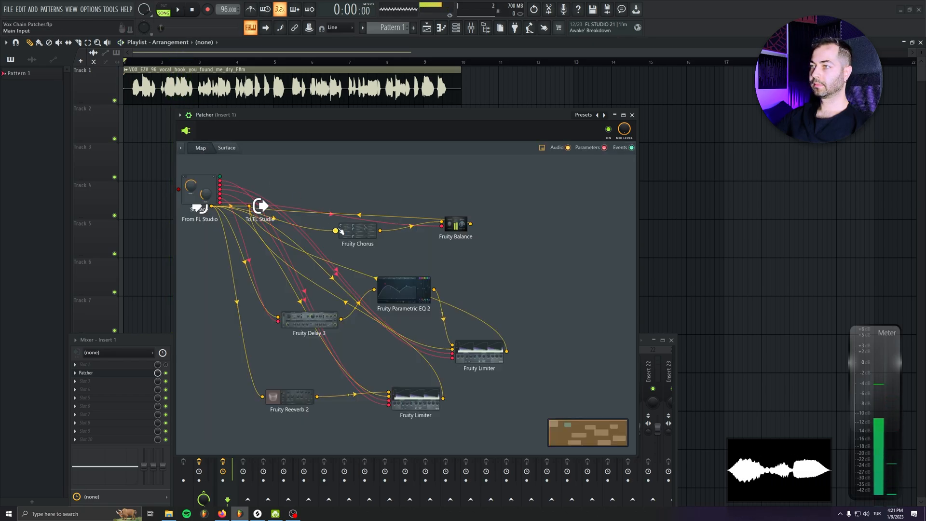
double_click(309, 319)
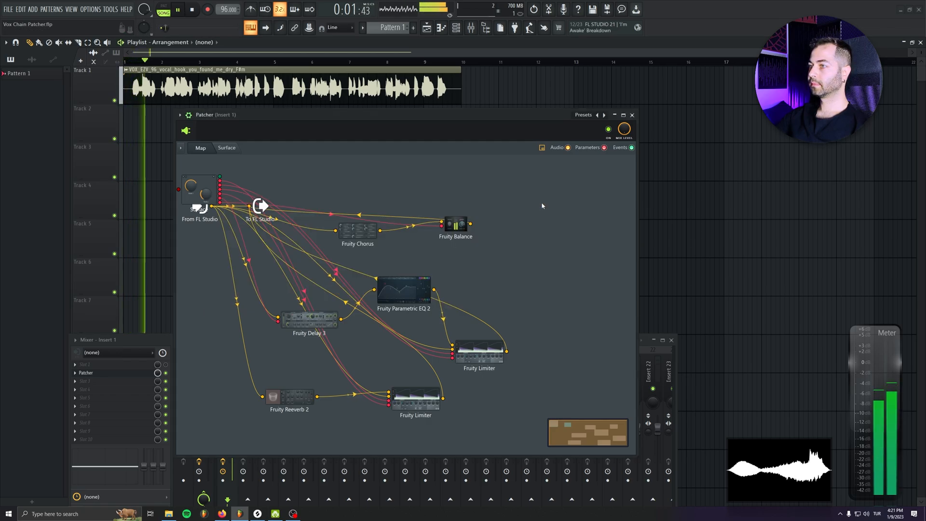
click(226, 148)
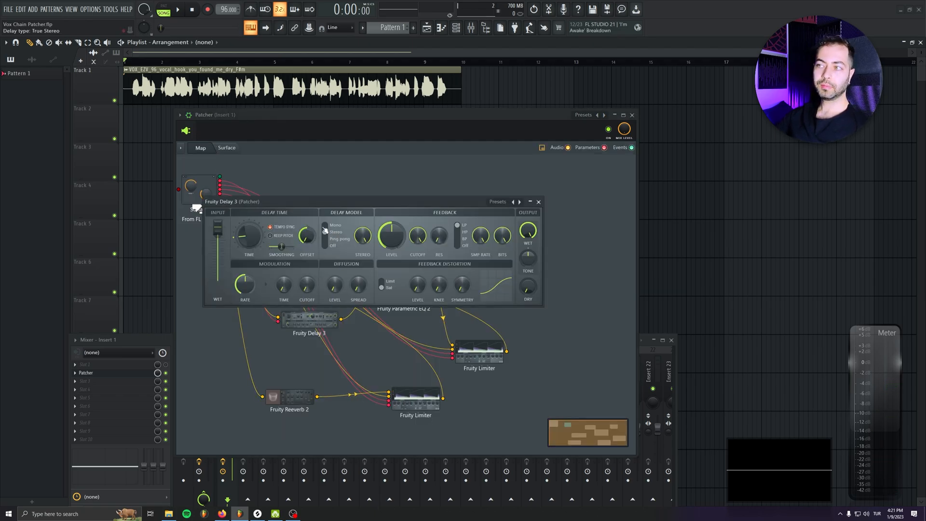
drag(391, 236, 392, 230)
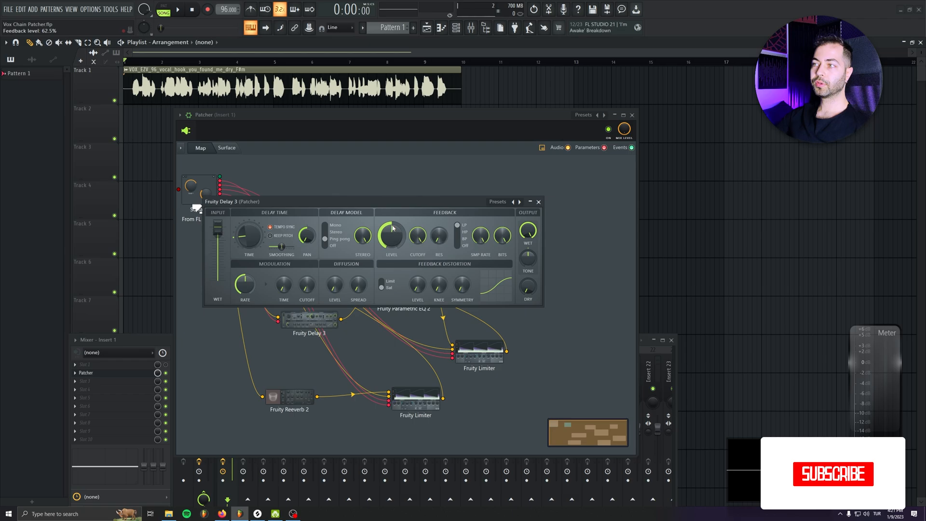
click(832, 473)
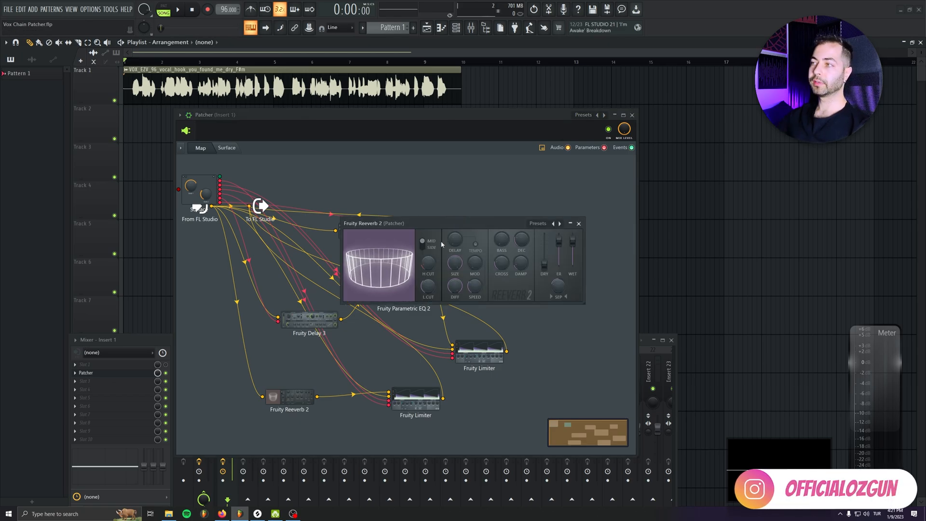
- Set Fruity Reeverb 2 bass to 20% and dry level to 100%, then return to the knob panel
drag(372, 223, 248, 215)
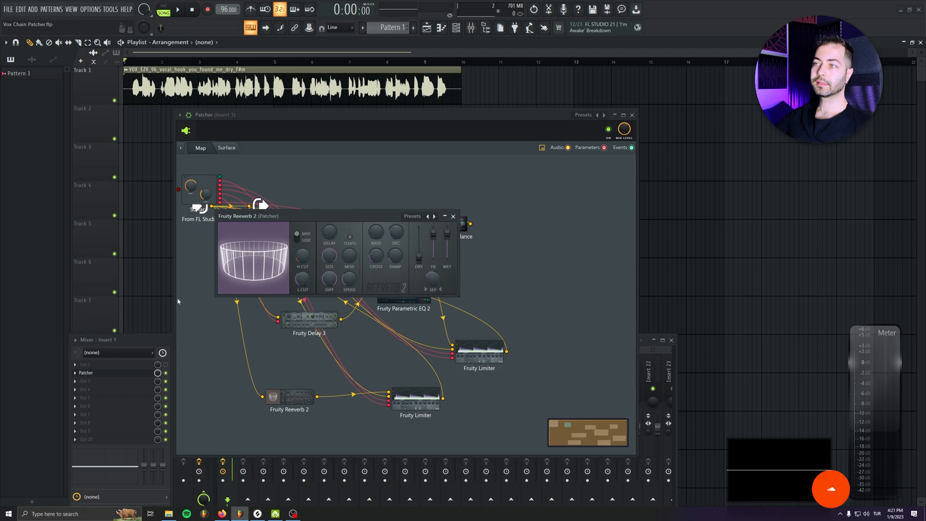
drag(419, 245, 419, 231)
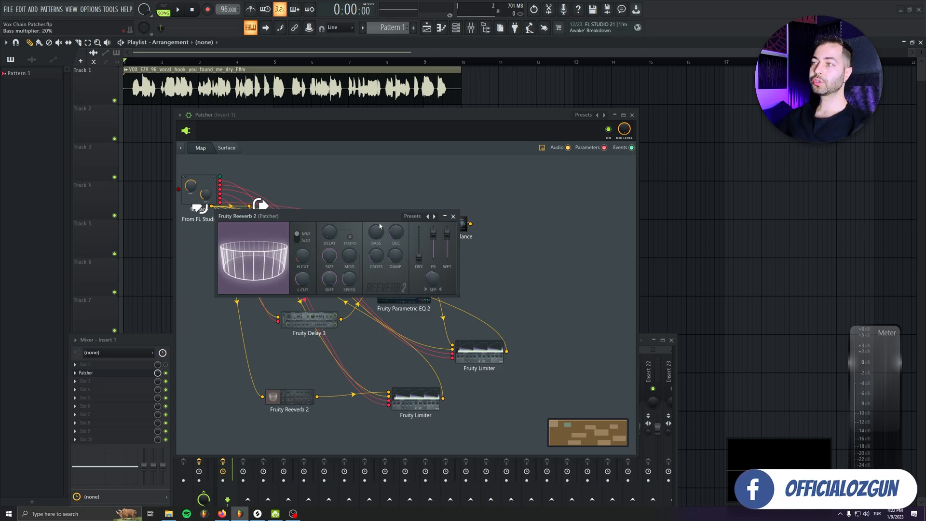
drag(247, 215, 286, 181)
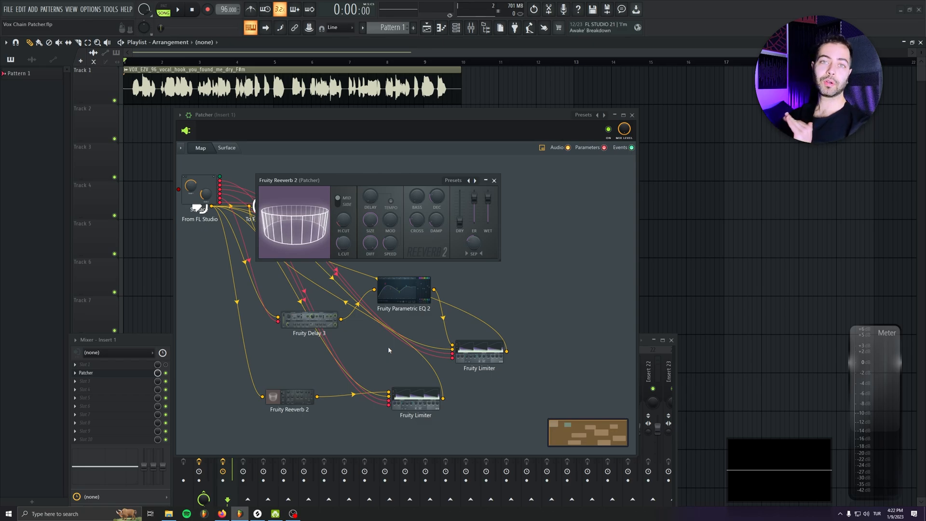
mouse_move(494, 180)
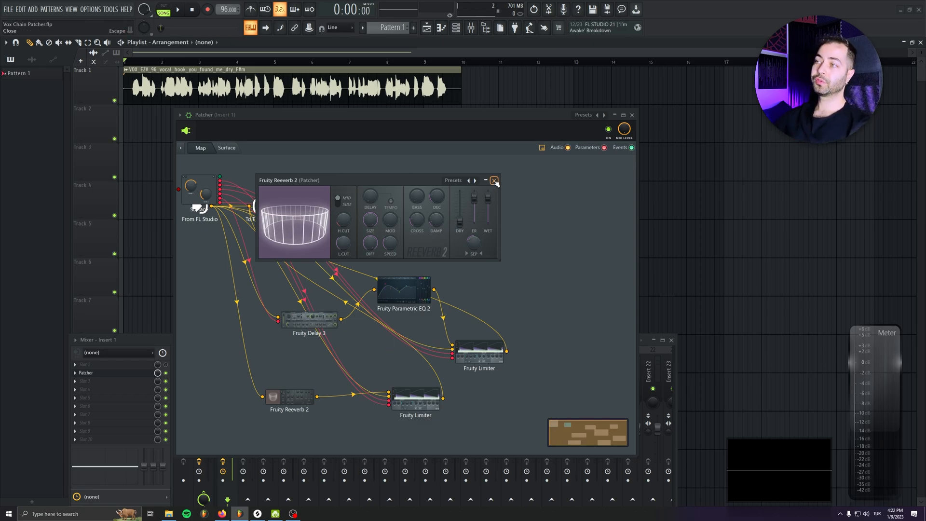
drag(459, 212, 460, 195)
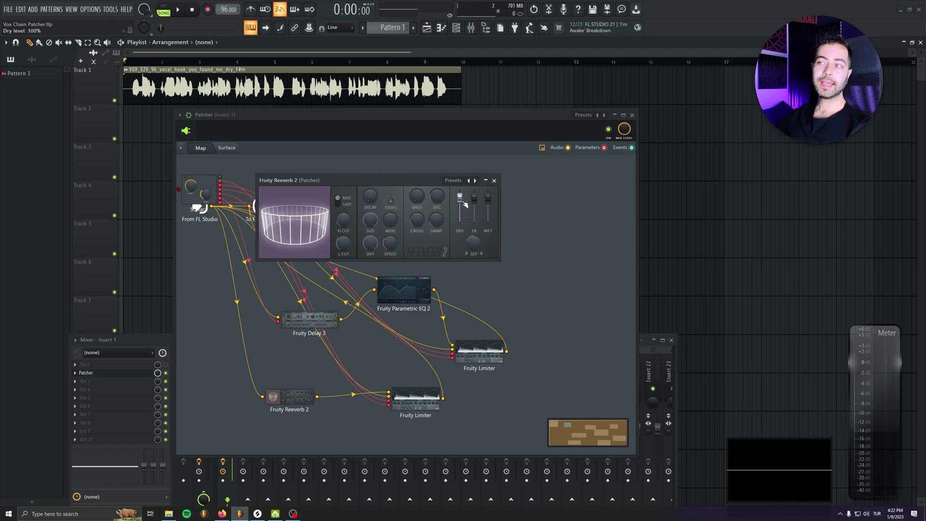
click(225, 148)
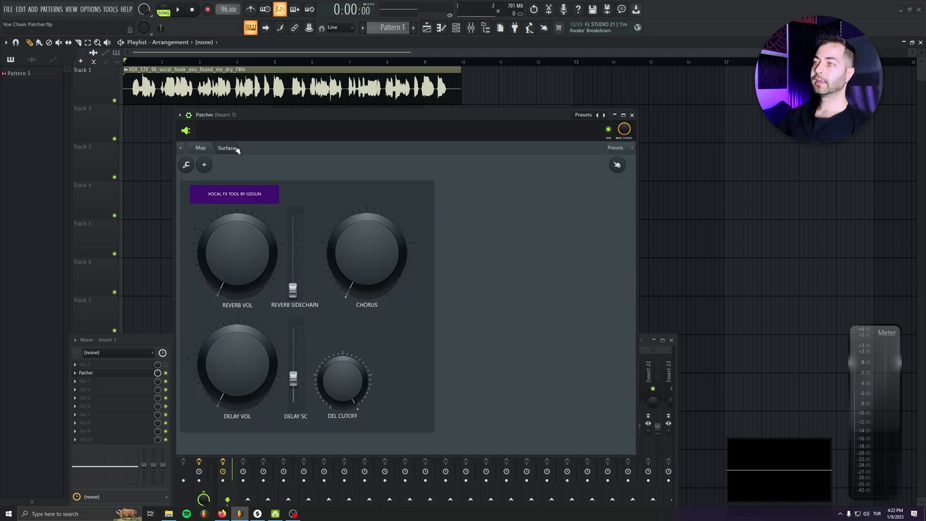